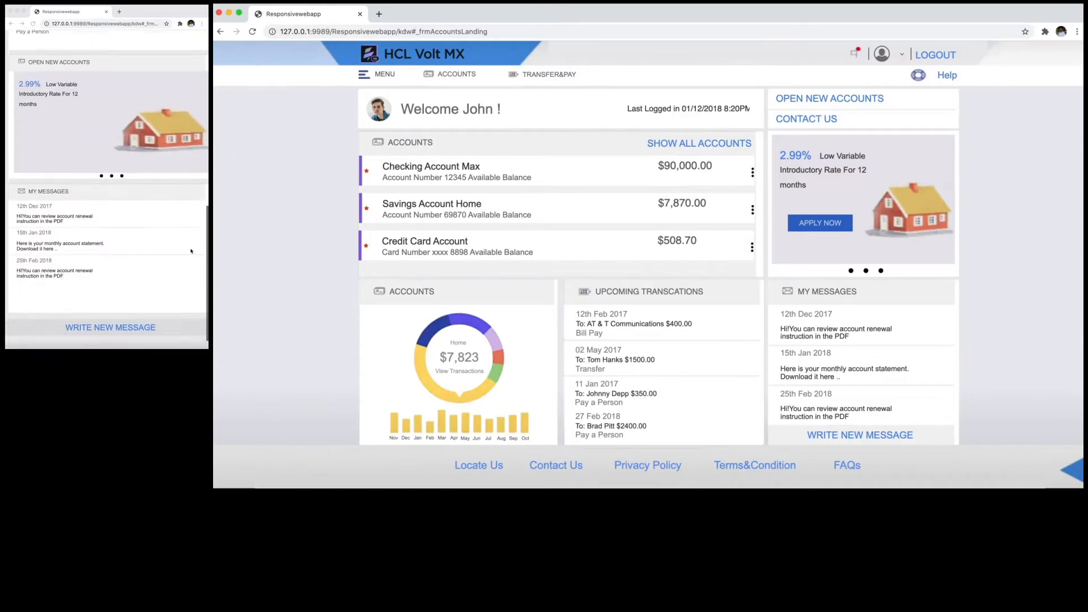
Scroll down the accounts landing page in the narrow Chrome window
scroll(down, 3)
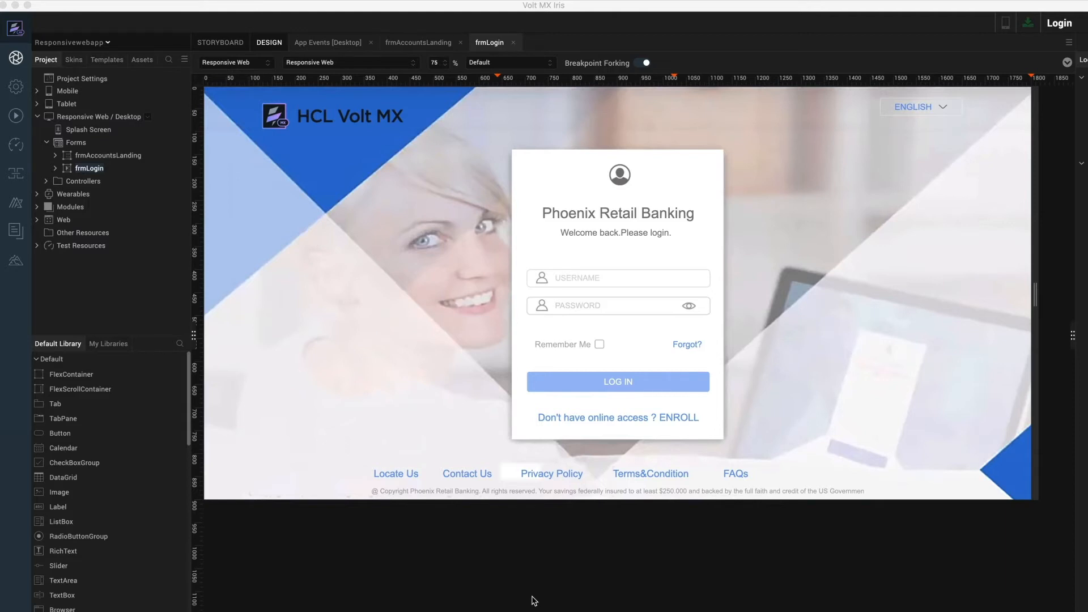
Reach the Live Preview Settings dialog with the Responsive Web channel checked
click(232, 61)
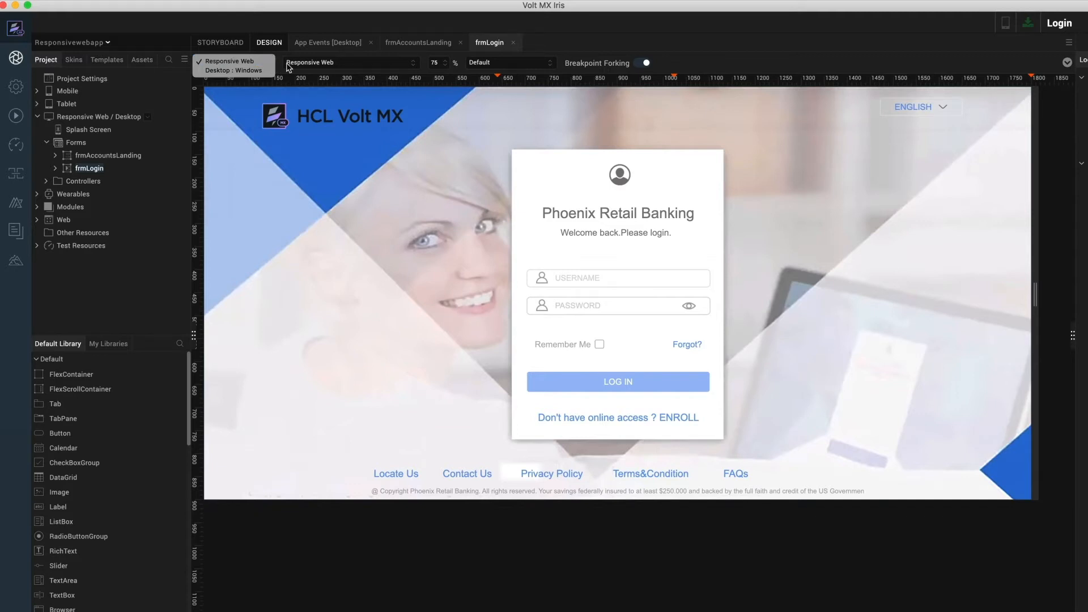
click(236, 63)
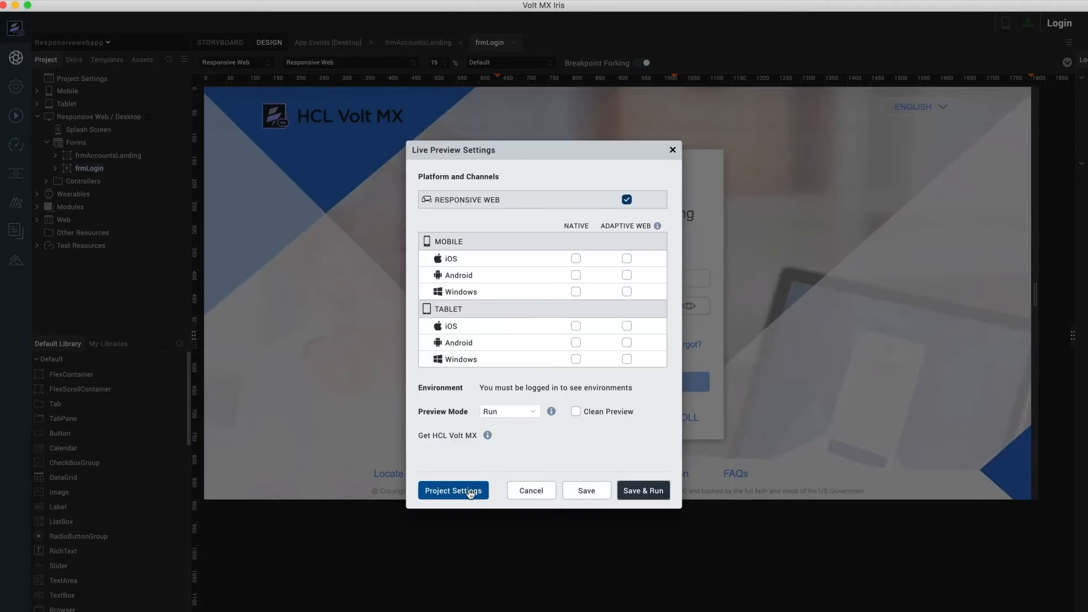
Check the Responsive Web project settings, then save the live preview targeting Responsive Web
click(453, 491)
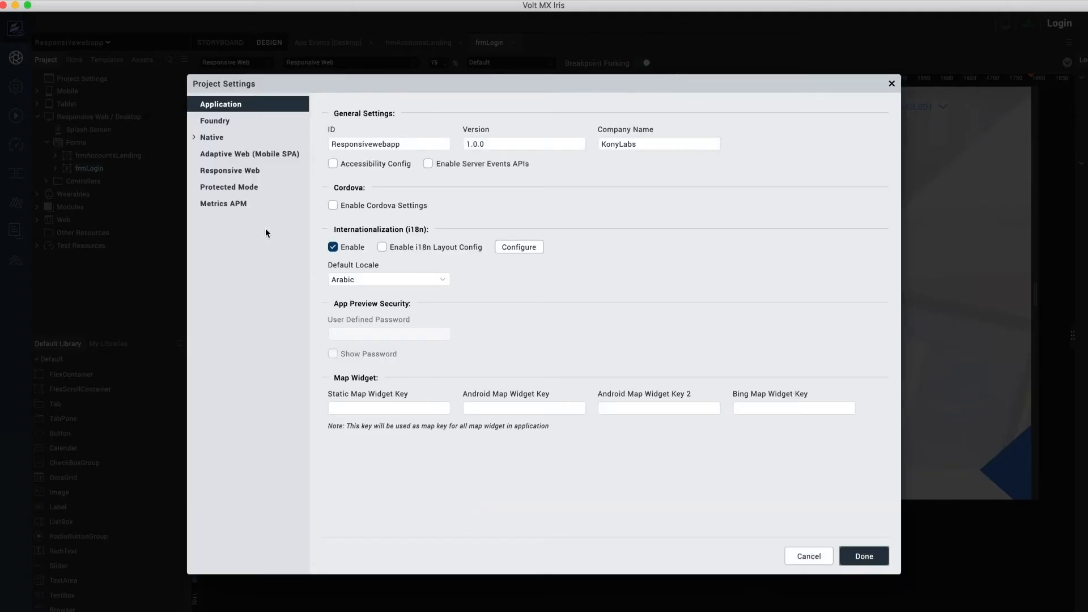
click(230, 170)
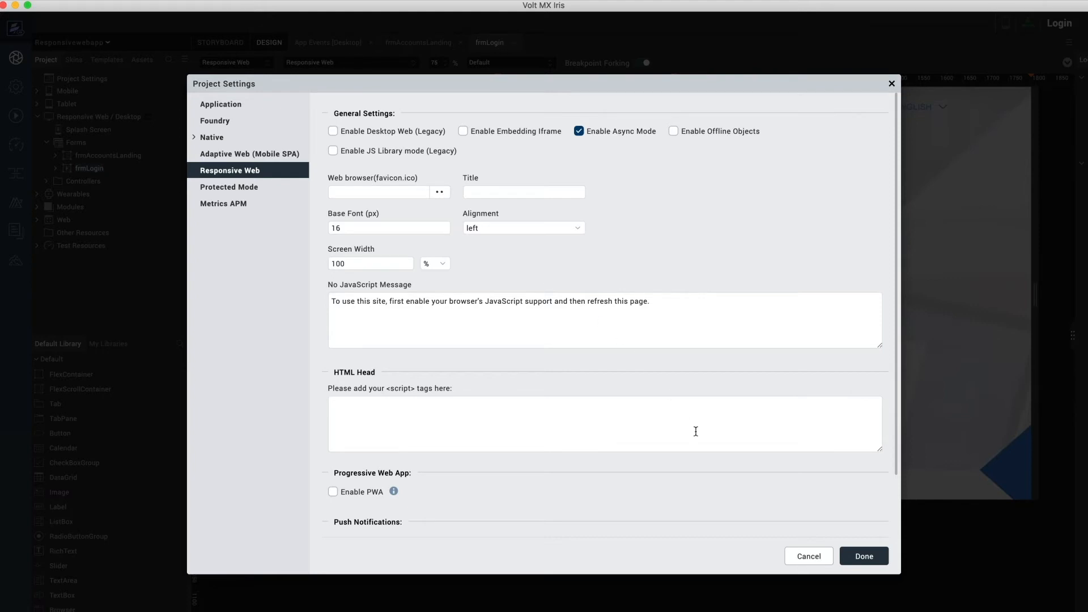
mouse_move(796, 584)
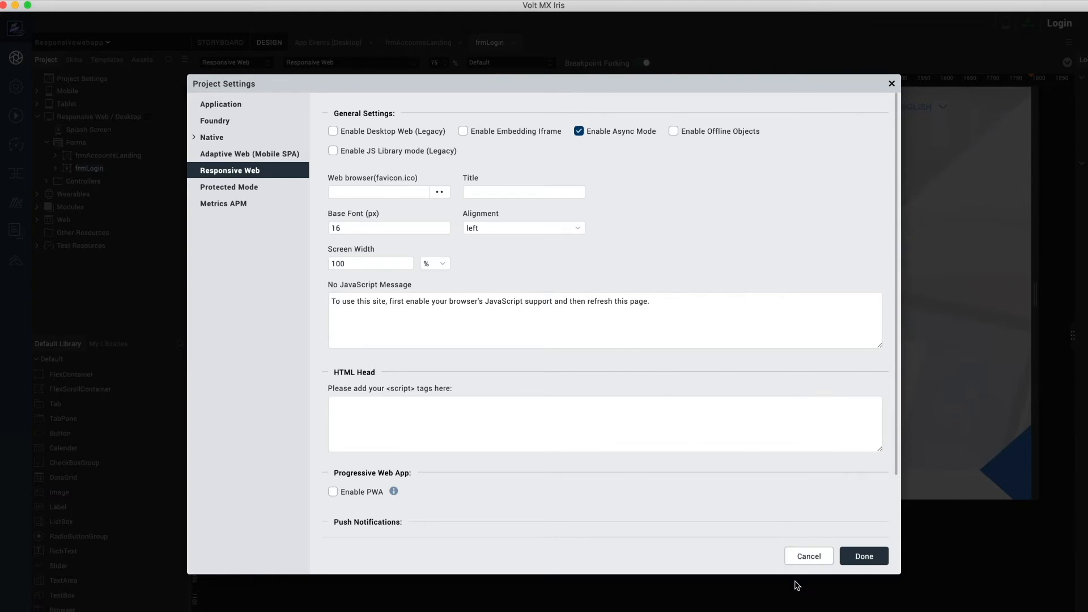
click(863, 555)
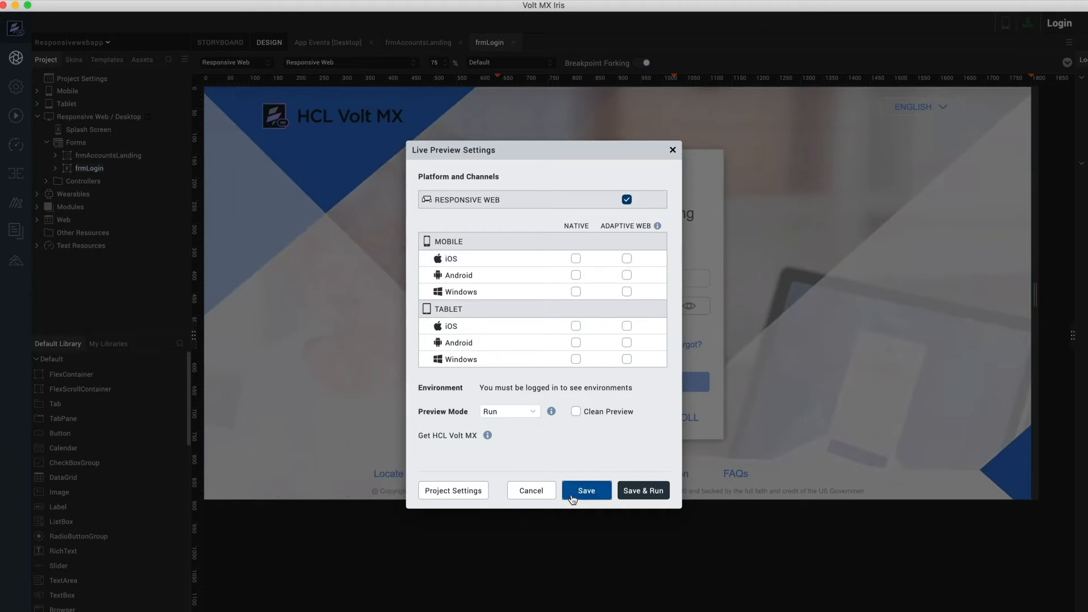
click(585, 491)
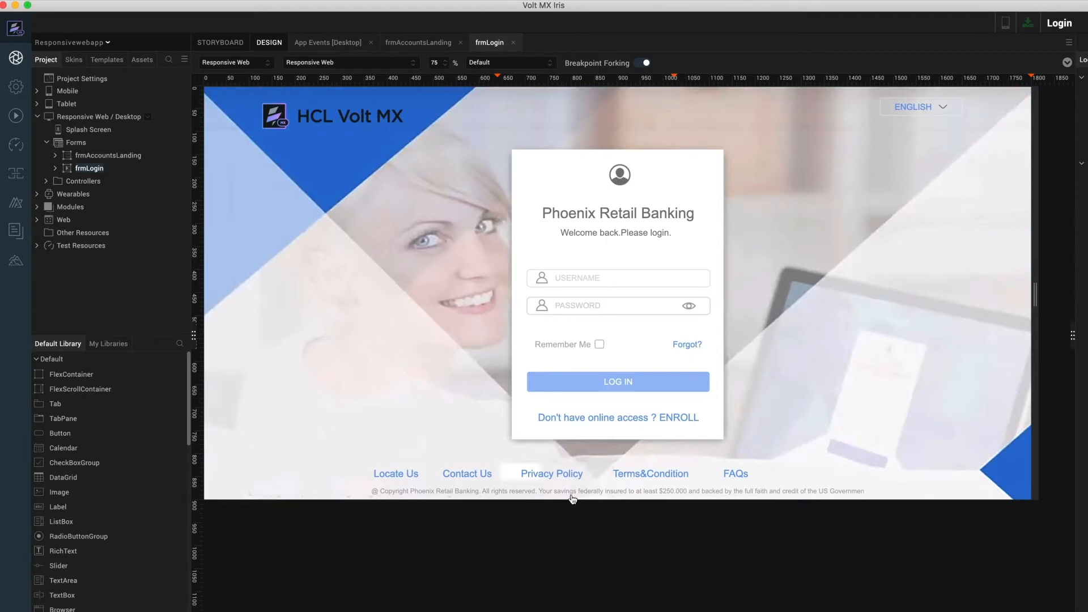
mouse_move(1073, 352)
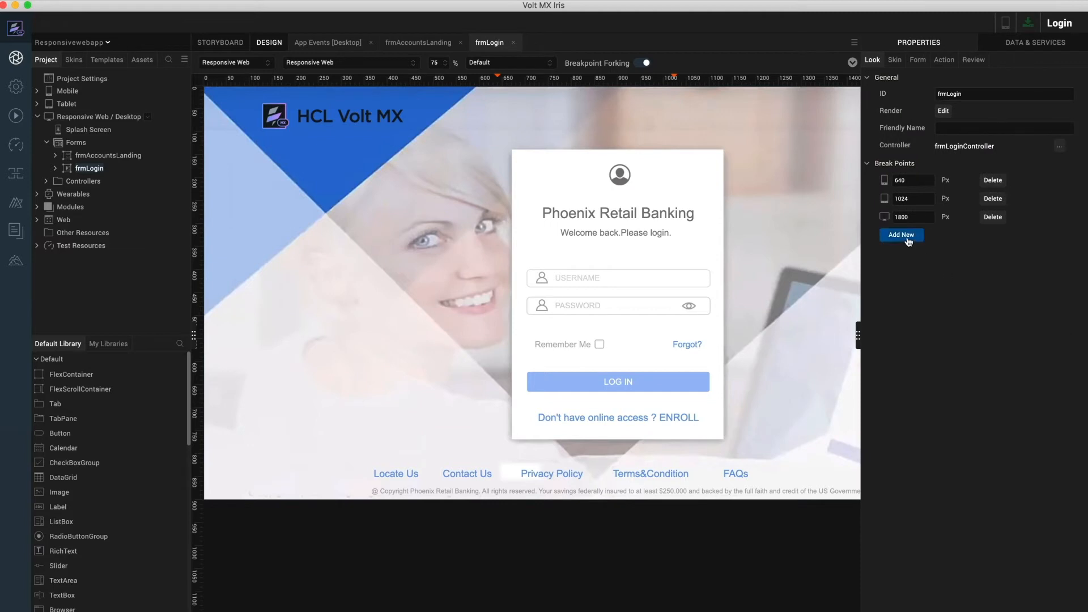
Add an empty breakpoint to frmLogin then delete it, keeping 640, 1024 and 1800 px
click(901, 235)
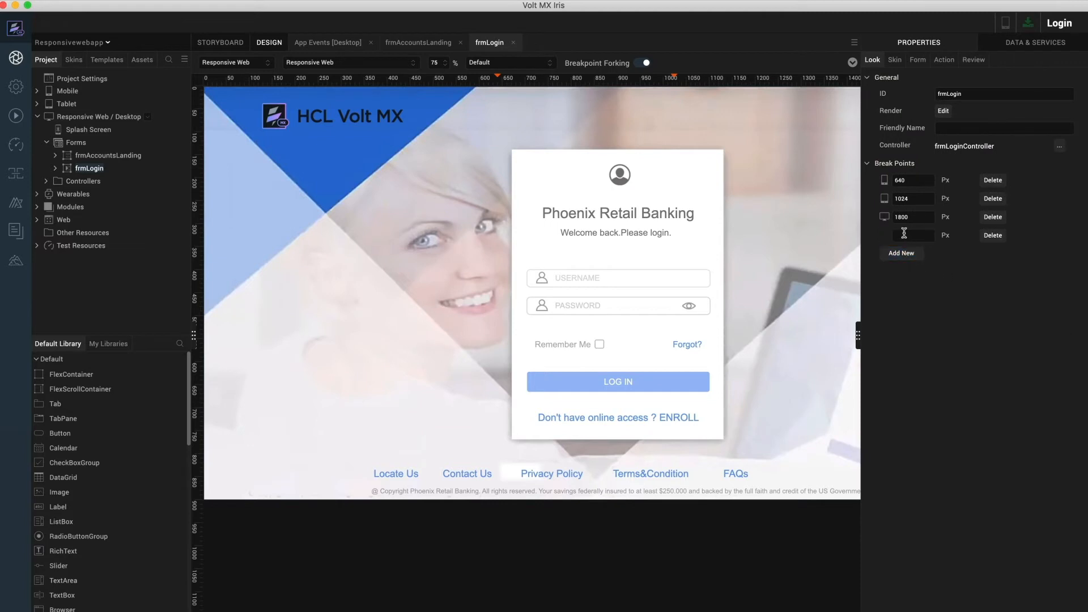
click(993, 234)
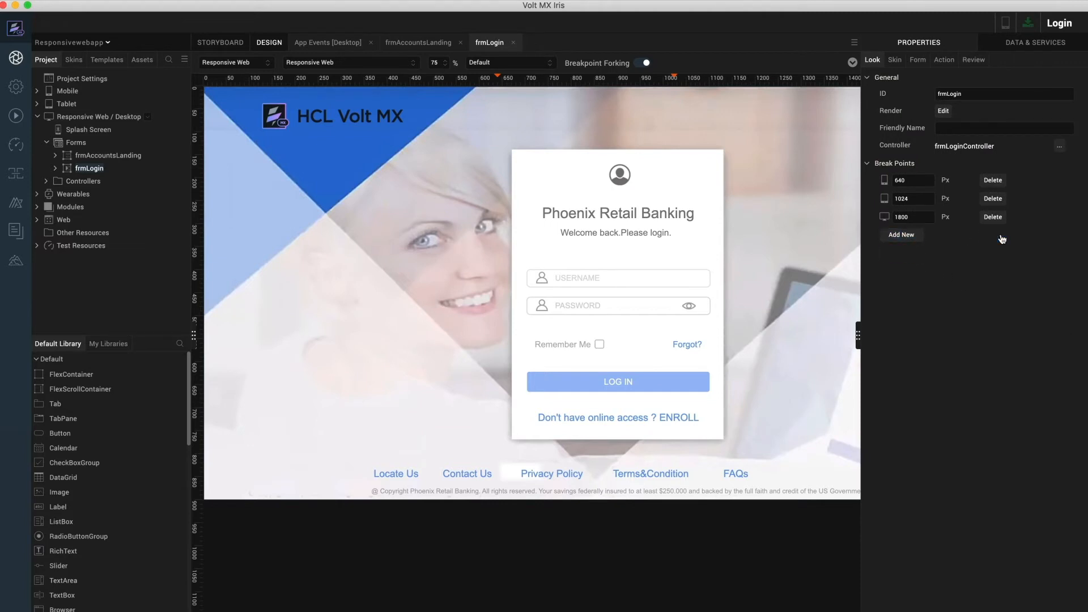
mouse_move(684, 340)
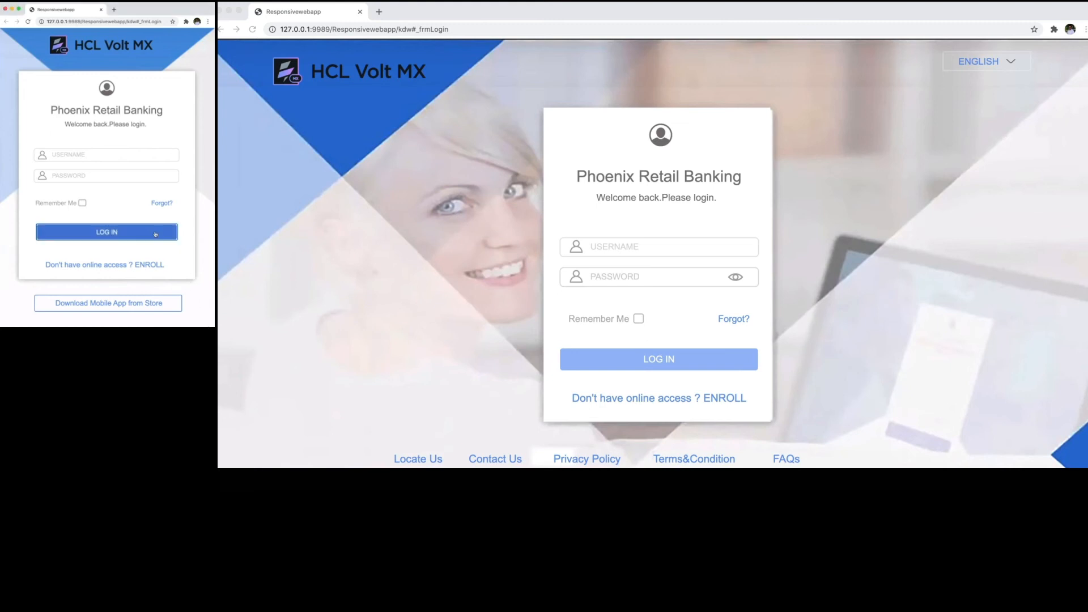
Log in from the mobile-width and desktop-width Chrome windows to the accounts landing page
click(106, 231)
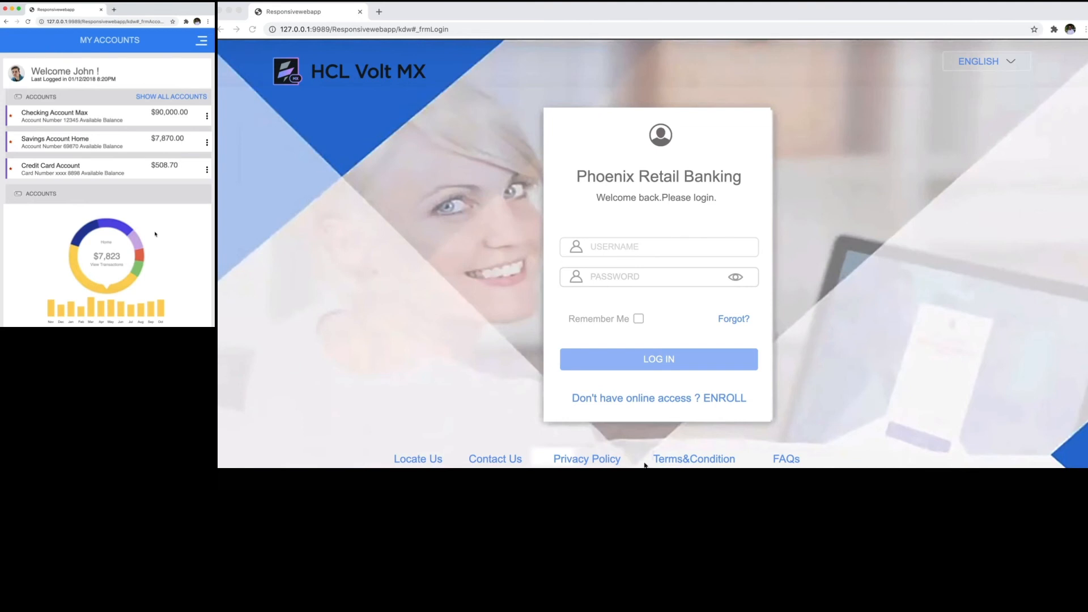
click(658, 360)
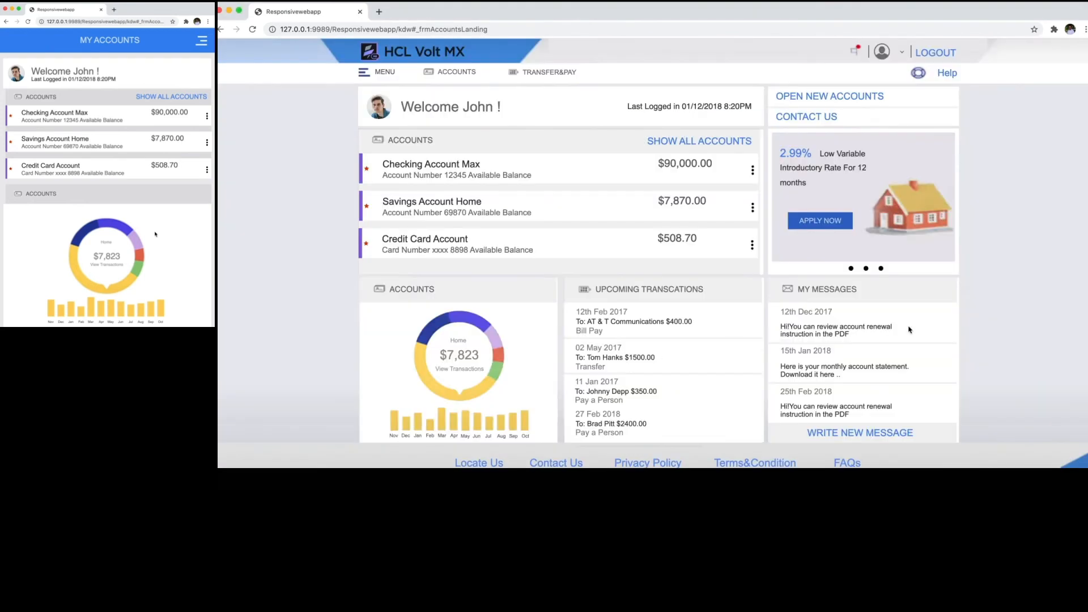